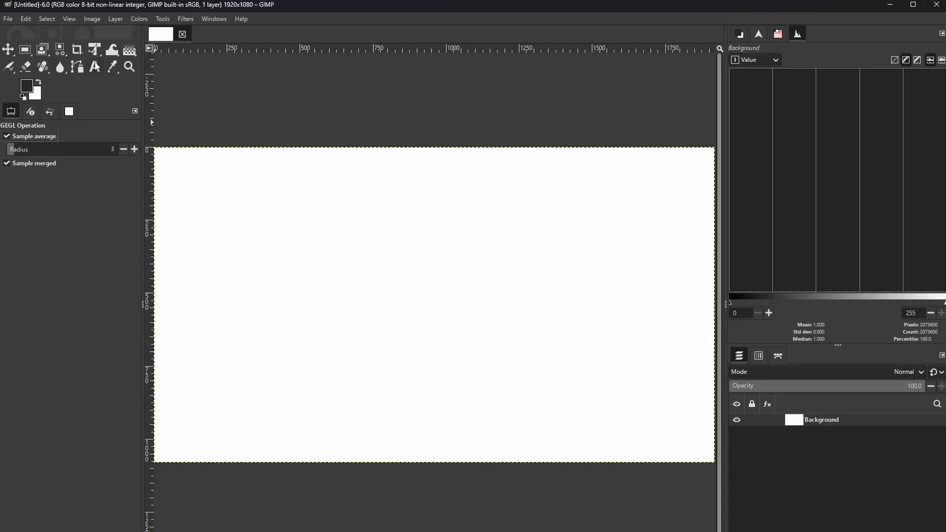
mouse_move(404, 216)
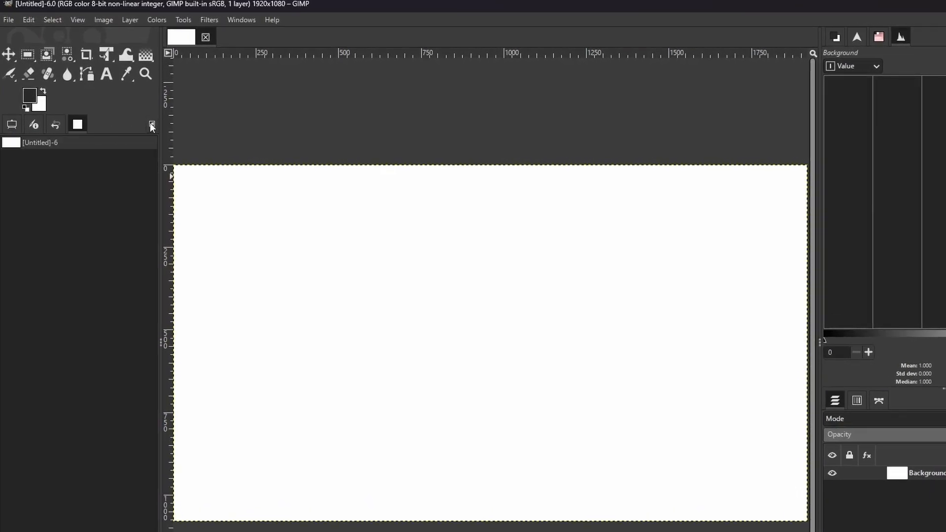
- Move Tool Options into its own dock column between the canvas and the right-hand panels
left_click(152, 124)
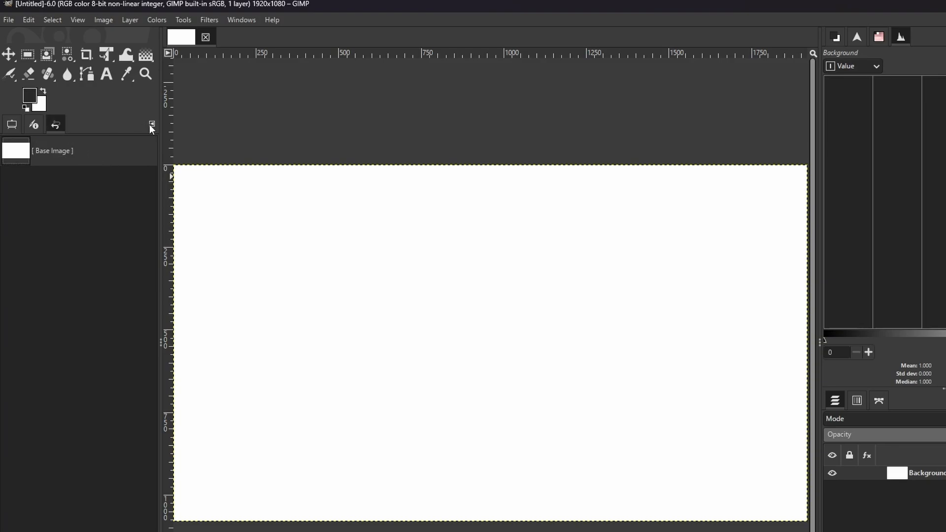
left_click(33, 123)
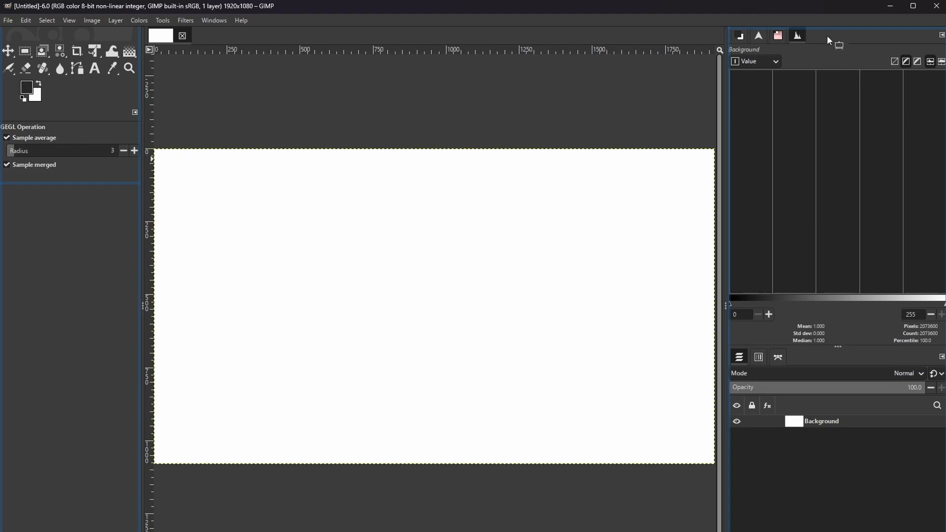
mouse_move(729, 104)
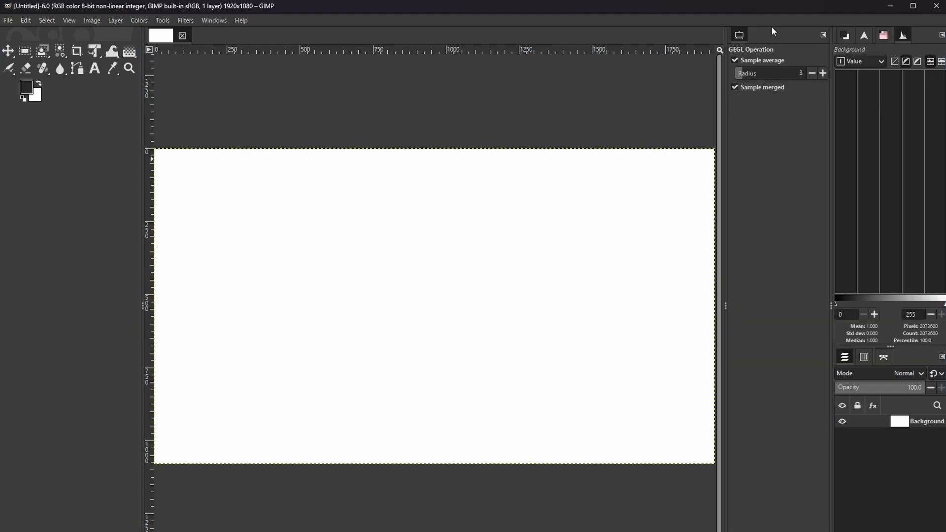
mouse_move(742, 434)
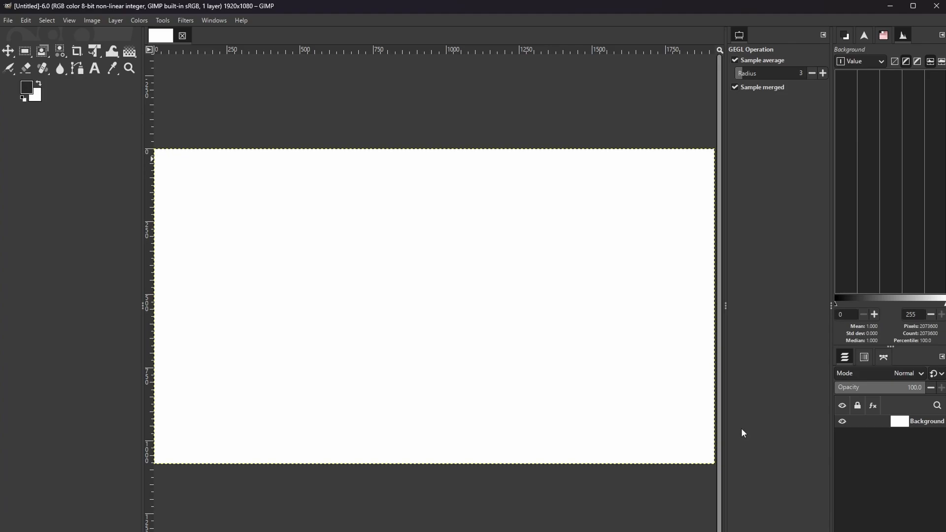
mouse_move(748, 371)
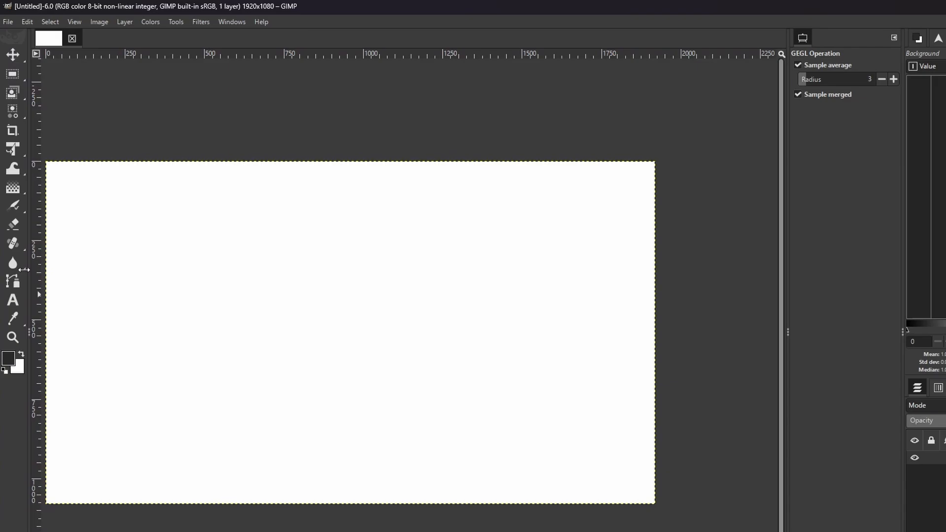
mouse_move(144, 257)
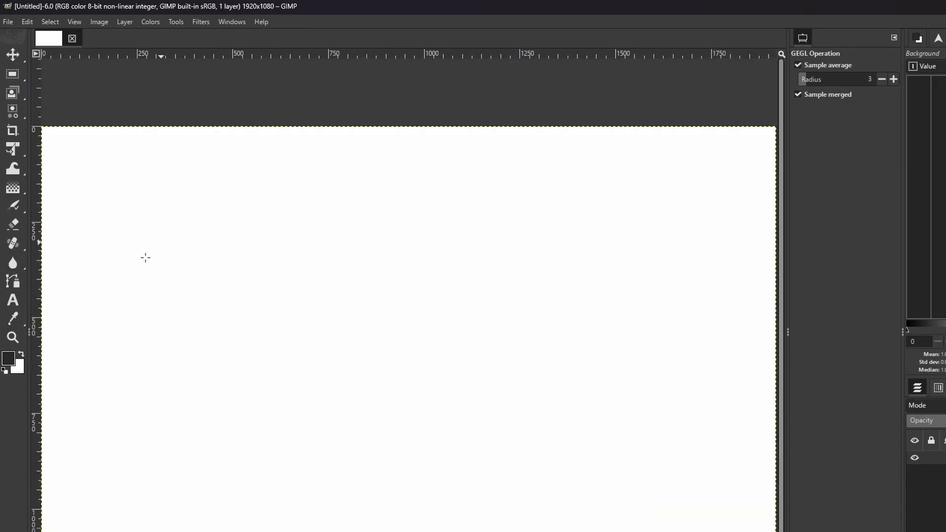
mouse_move(286, 353)
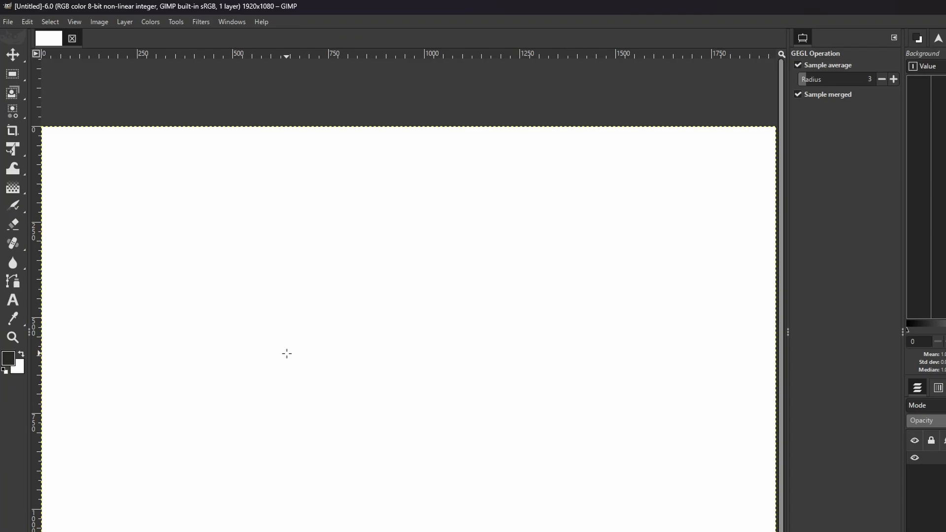
- Bring up the Windows menu listing the dockable dialogs
left_click(231, 21)
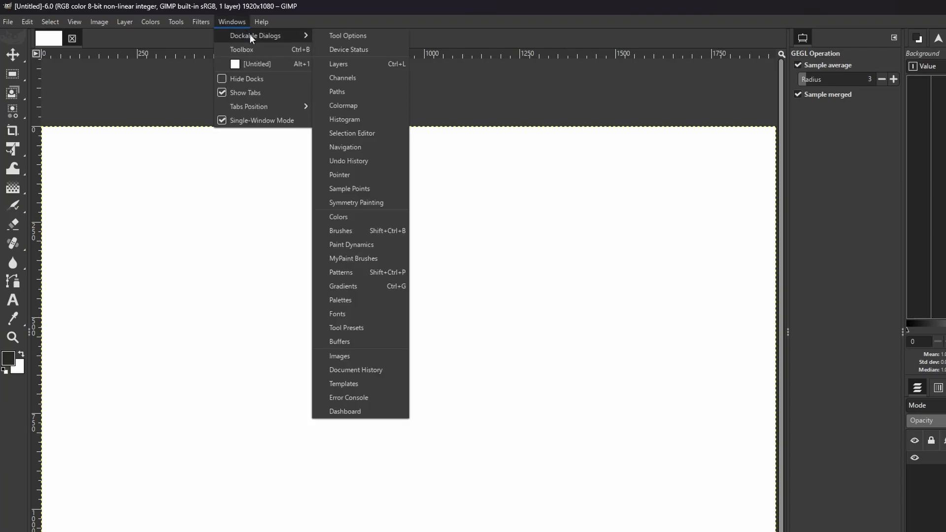
mouse_move(344, 51)
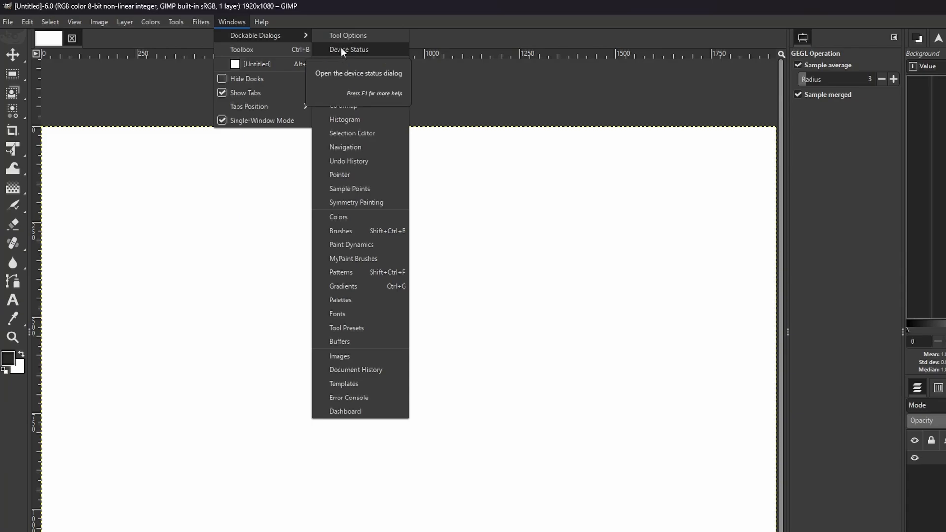
mouse_move(362, 165)
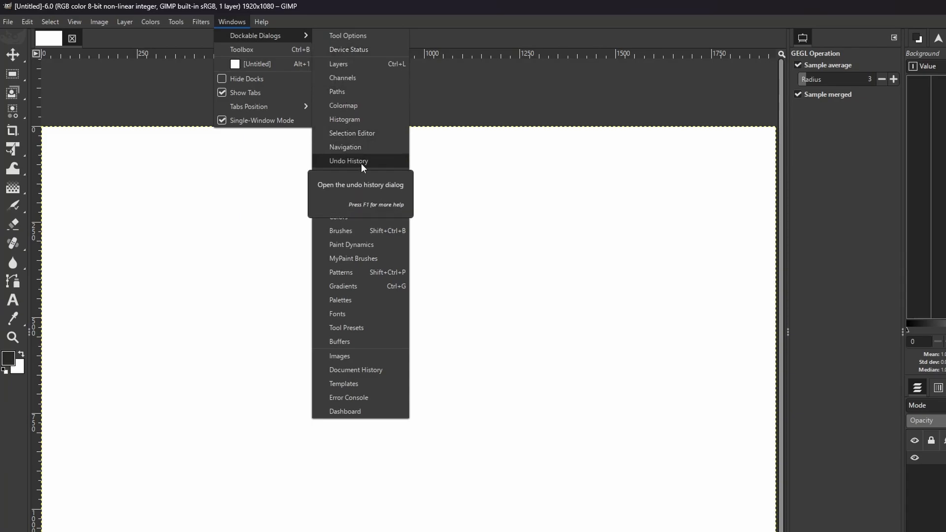
mouse_move(346, 357)
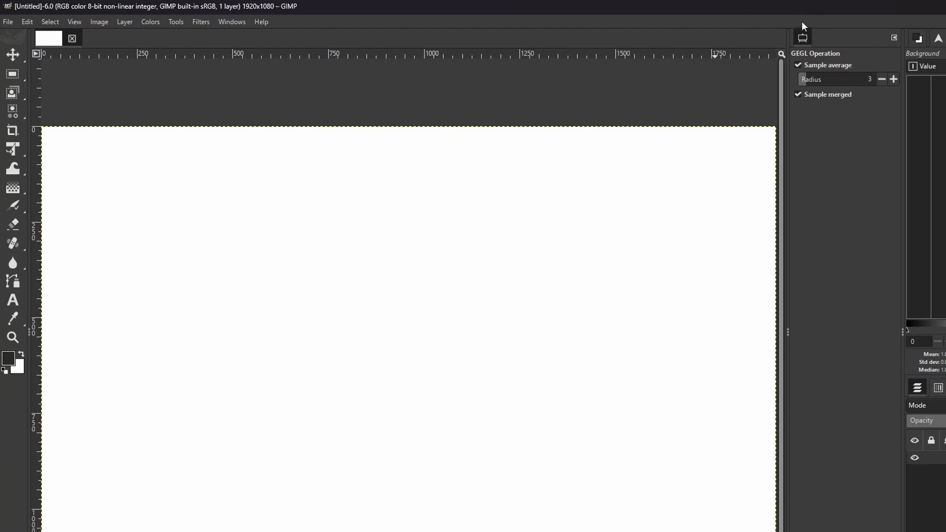
mouse_move(22, 393)
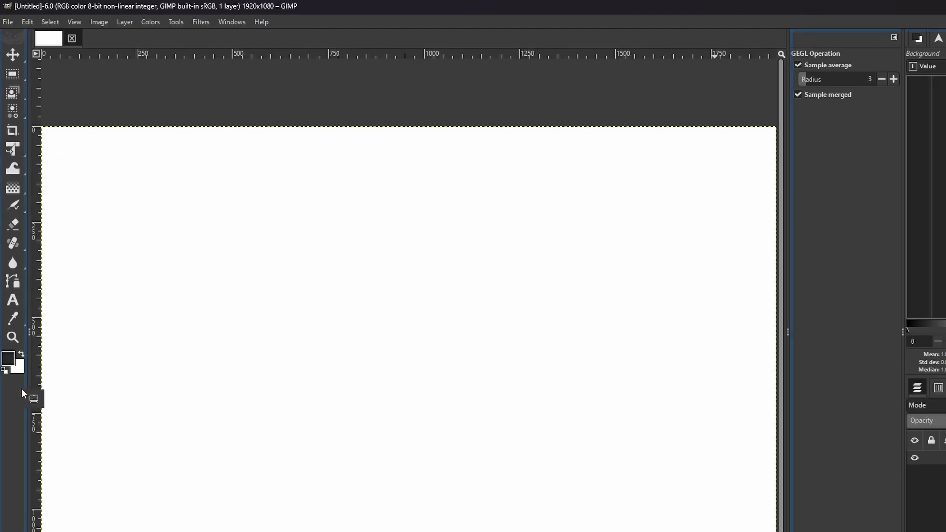